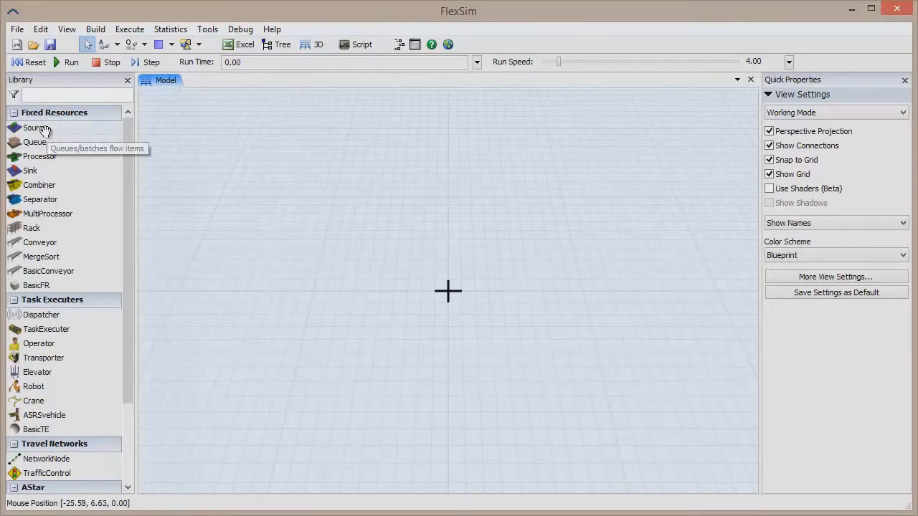
Drag a Source object from the Library into the model view
drag(35, 127, 226, 258)
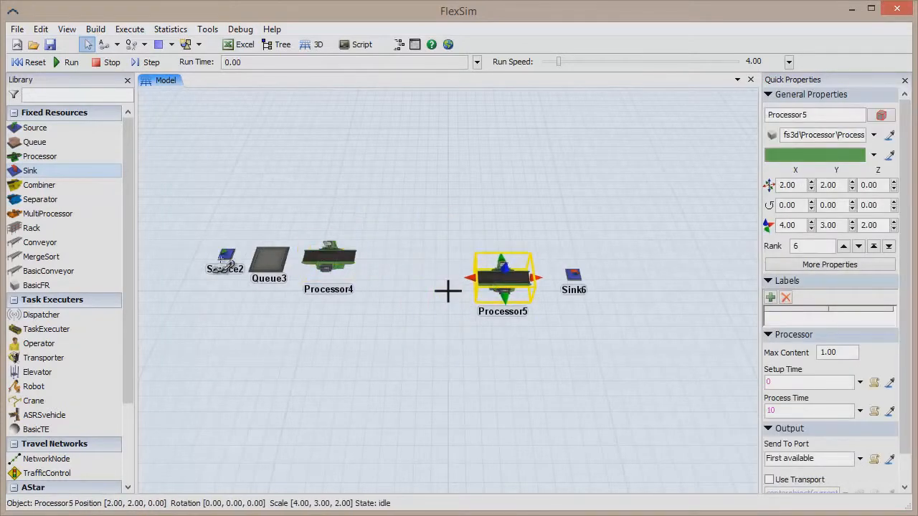
Connect Processor4 onward to Processor5, completing the Source-Queue-Processor-Processor-Sink chain
click(328, 258)
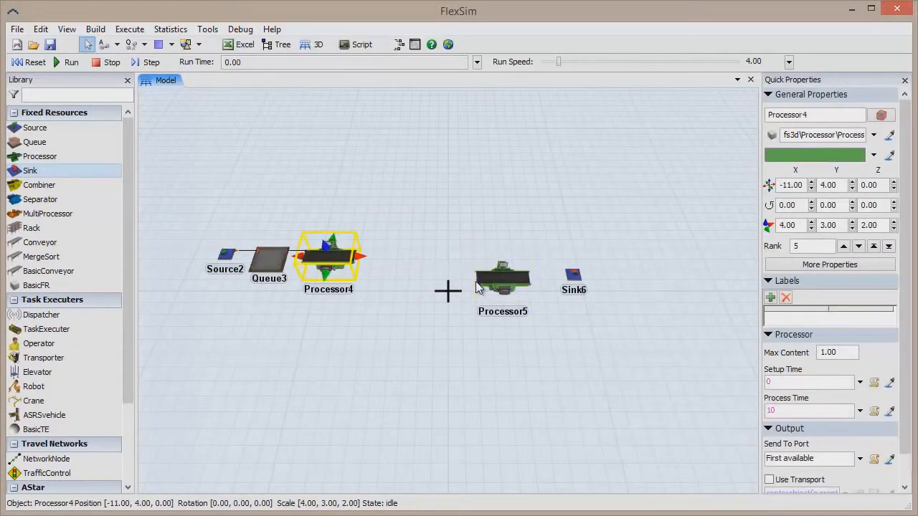
click(512, 279)
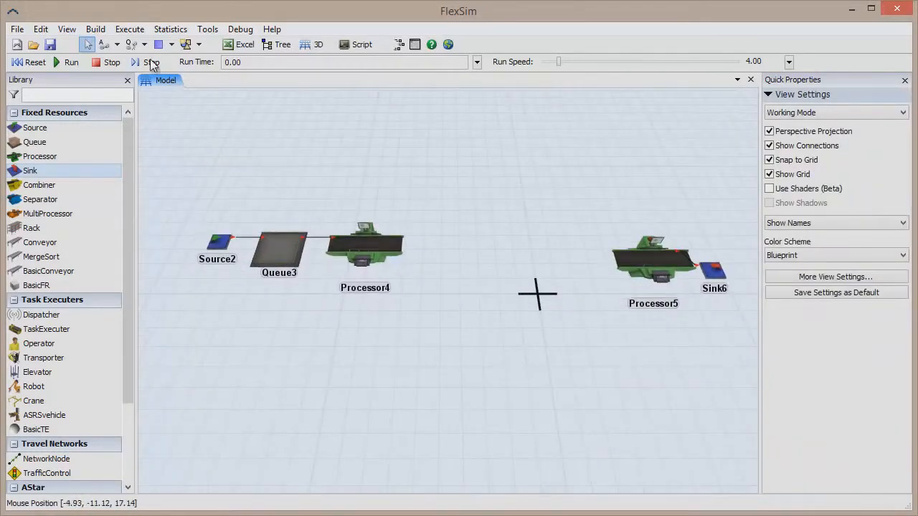
click(117, 45)
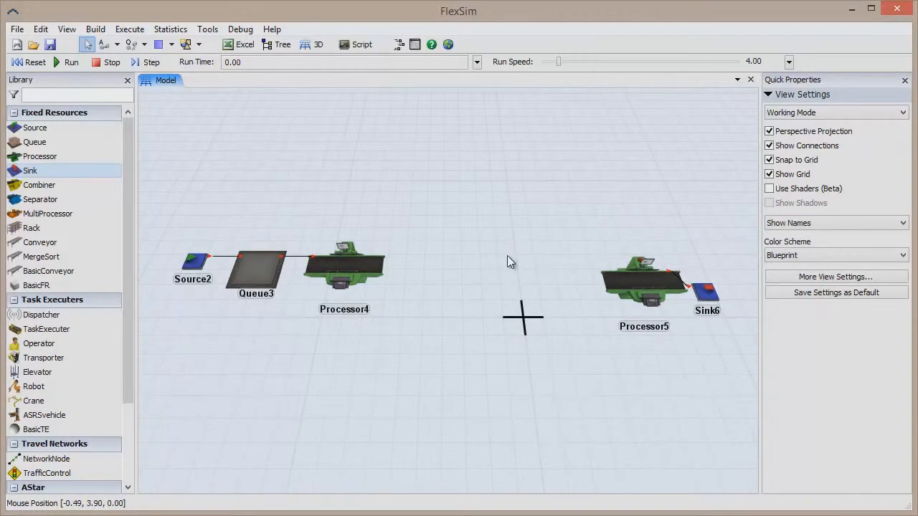
mouse_move(444, 253)
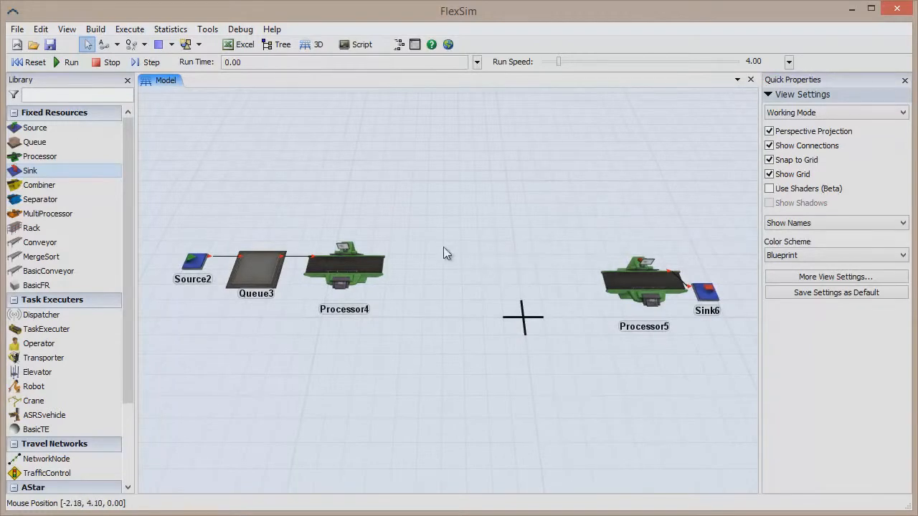
click(344, 269)
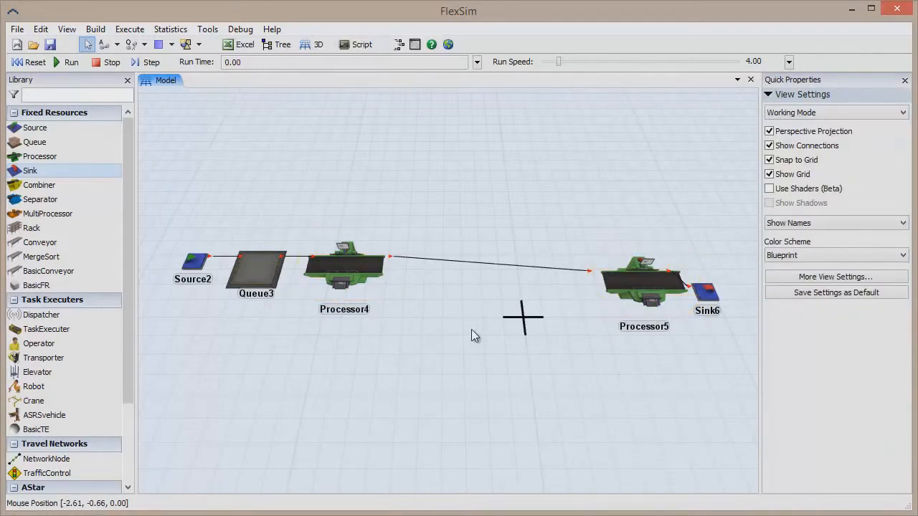
Open Processor4's properties and view the Send To Port options, left at First available
click(256, 275)
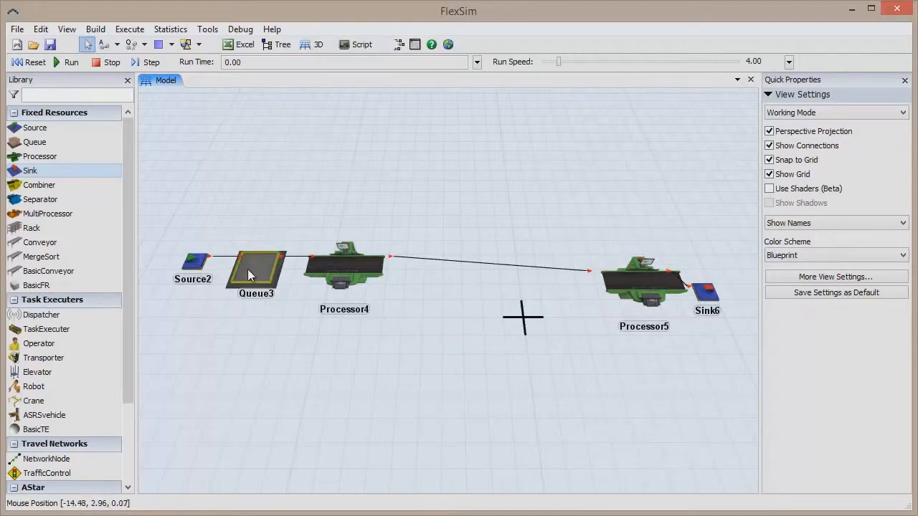
click(256, 272)
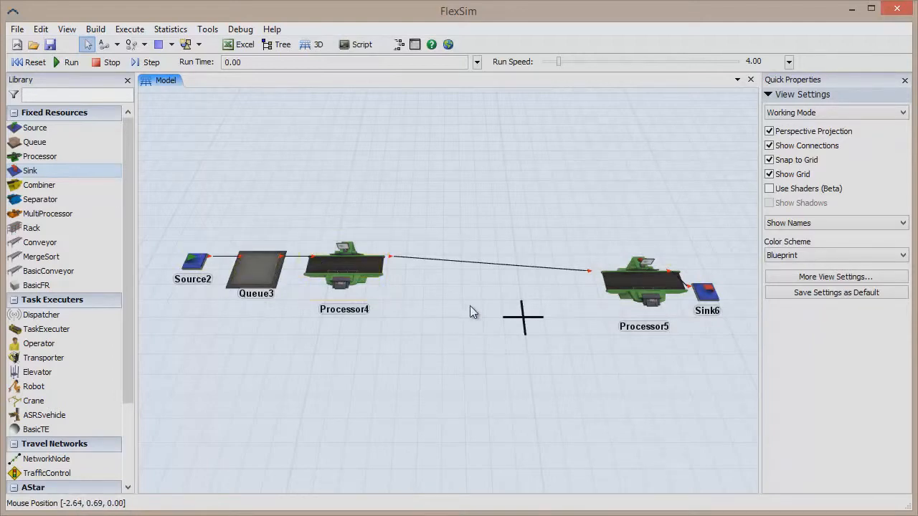
click(343, 269)
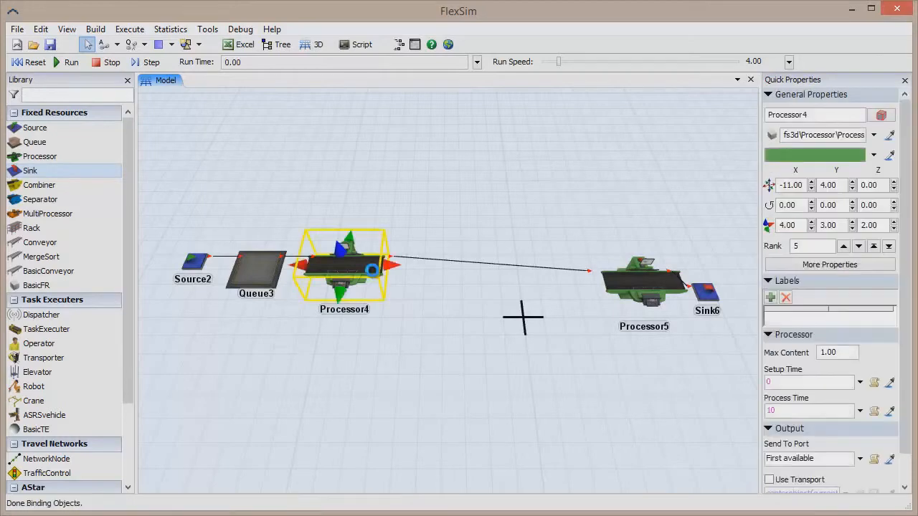
double_click(344, 269)
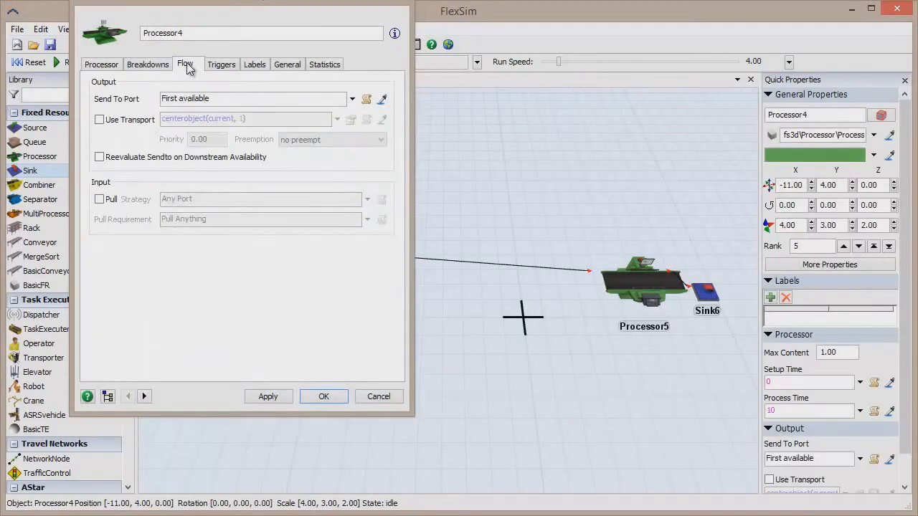
click(352, 98)
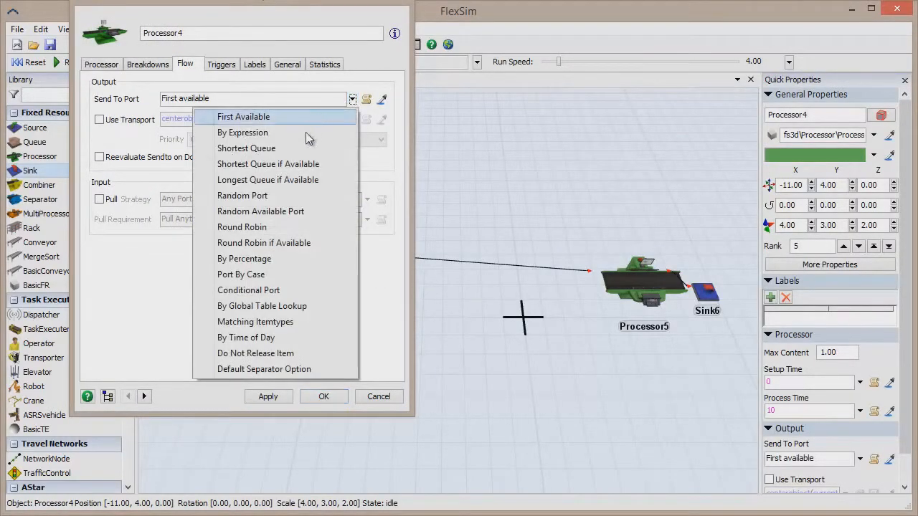
mouse_move(251, 368)
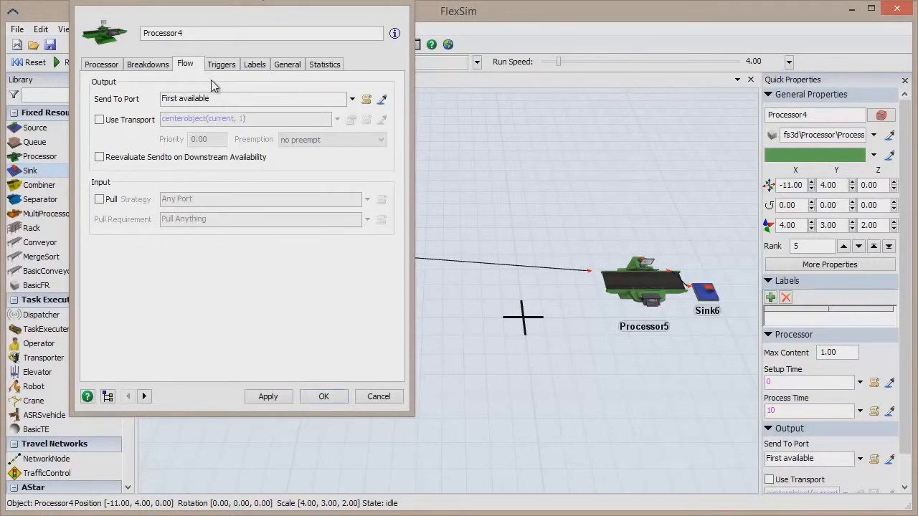
Close Processor4's properties and run the simulation to about 98 time units
click(324, 396)
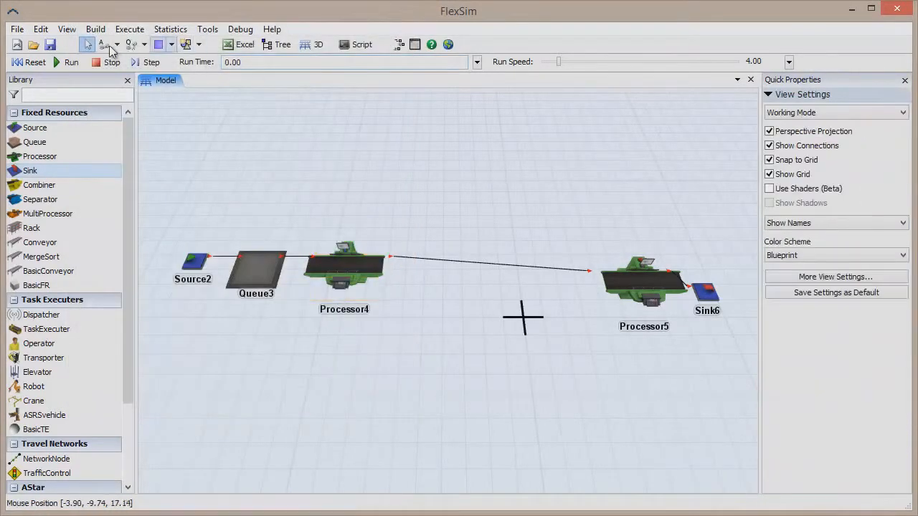
click(71, 62)
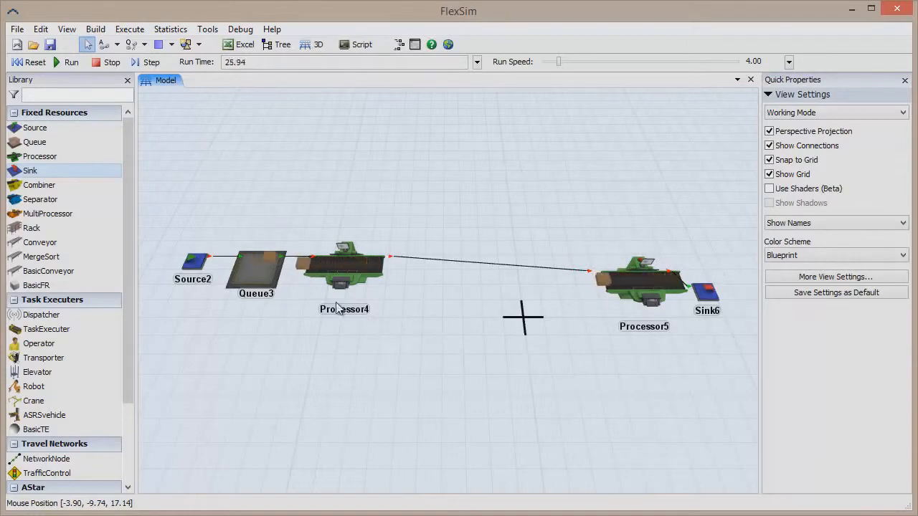
click(365, 263)
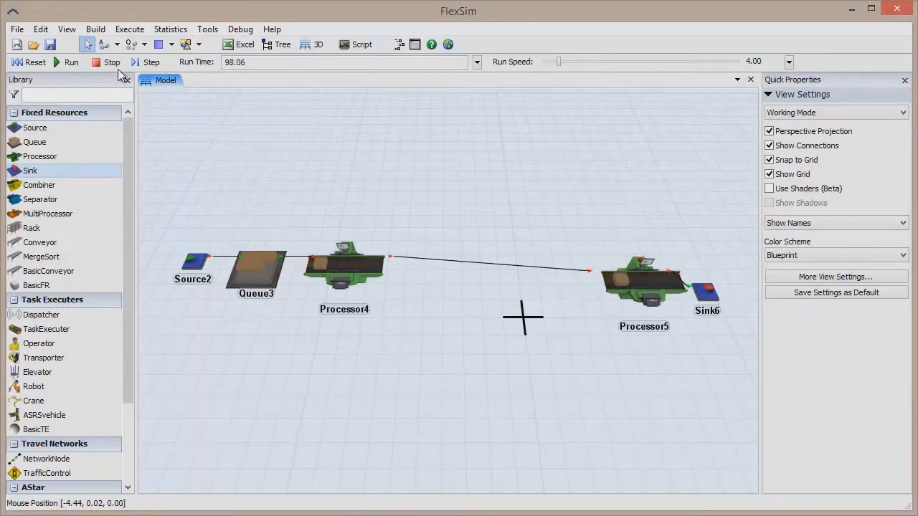
Reset the simulation clock to zero
click(28, 62)
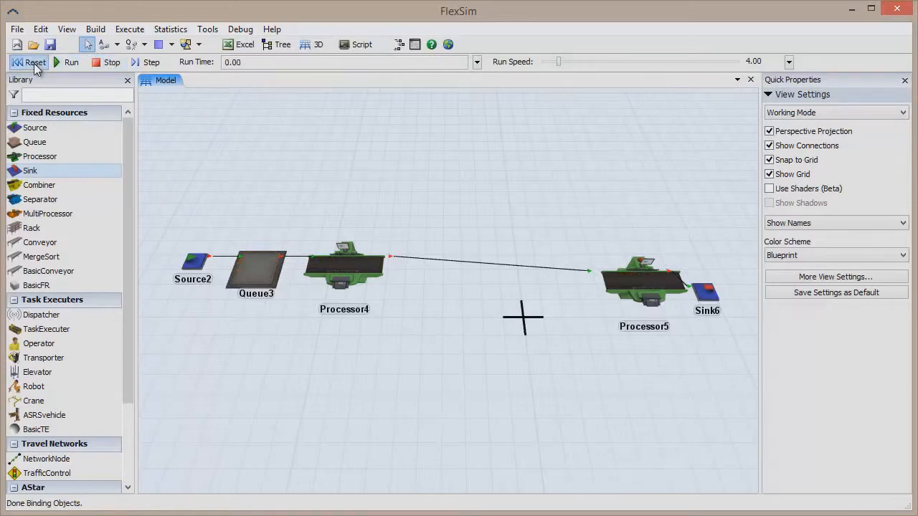
mouse_move(379, 185)
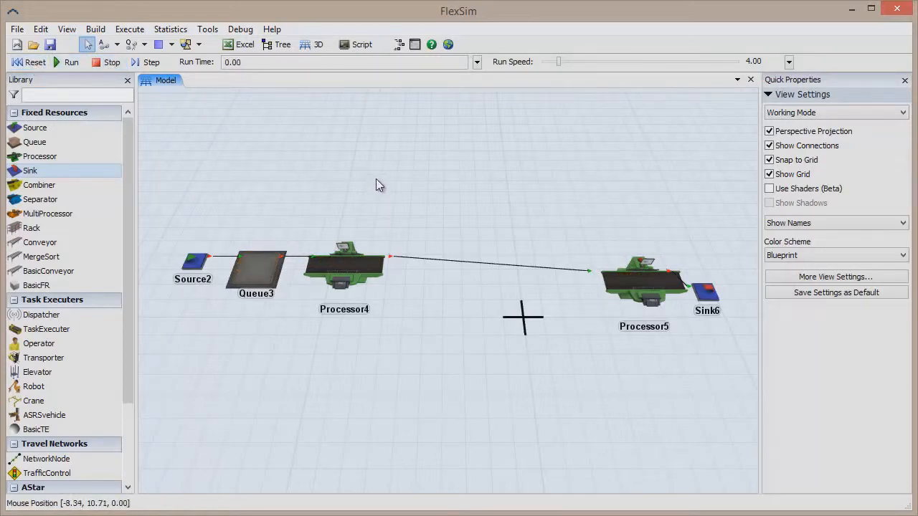
mouse_move(70, 354)
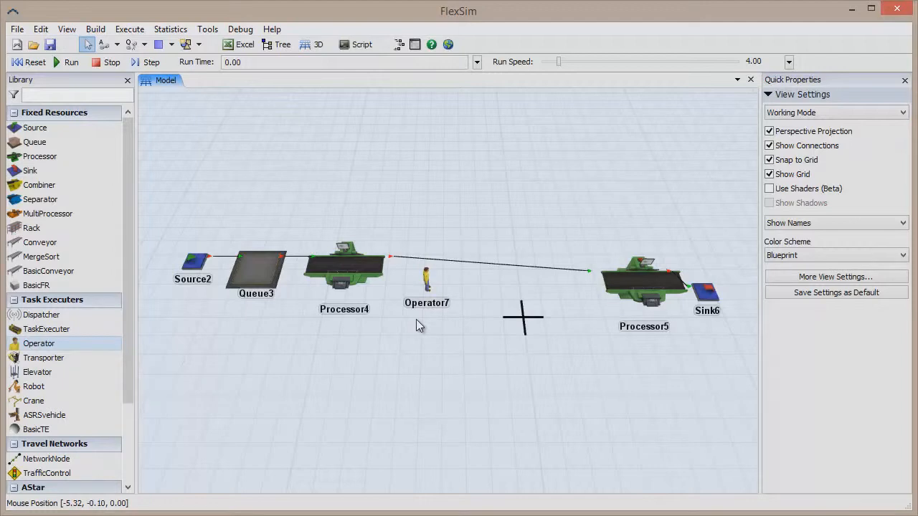
mouse_move(403, 320)
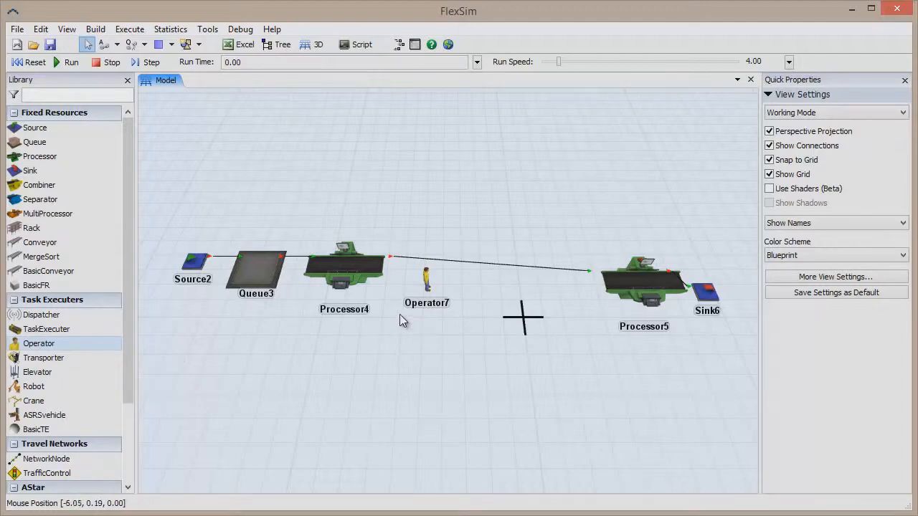
Enable Use Transport on Processor4 and link it to Operator7's center port
click(345, 269)
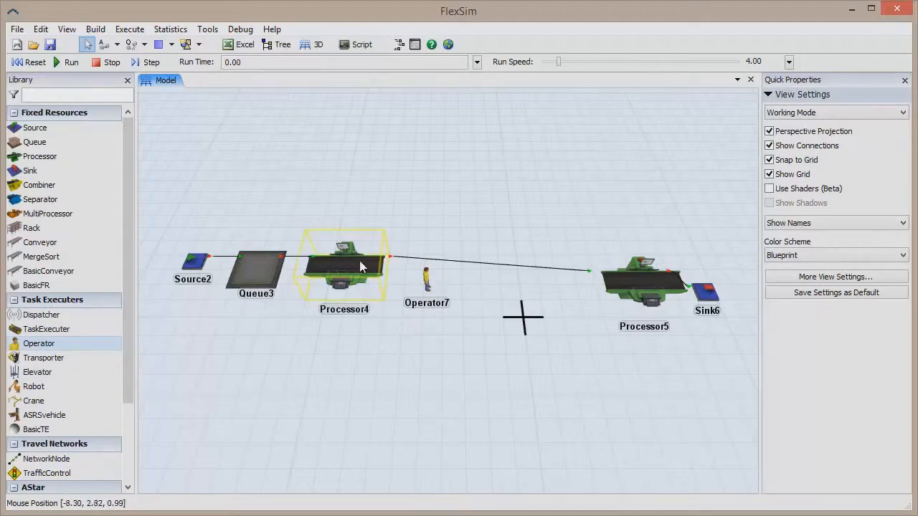
click(344, 265)
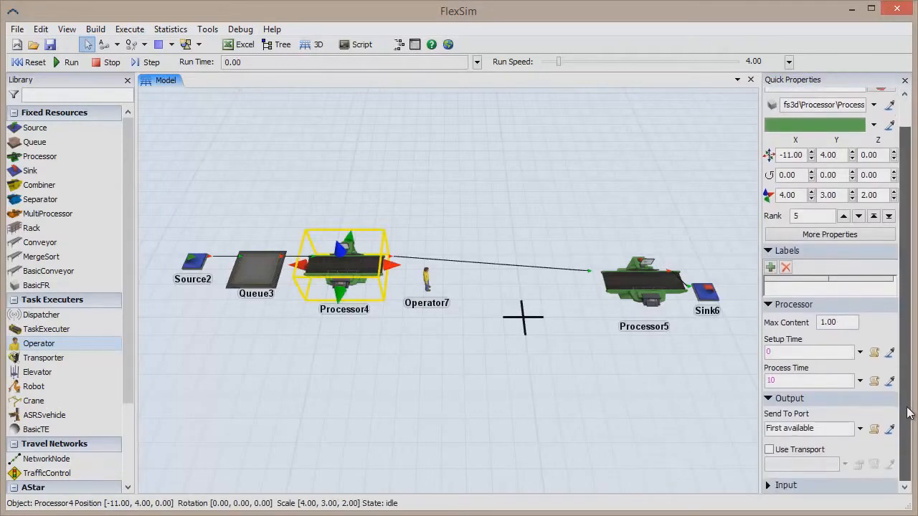
click(770, 449)
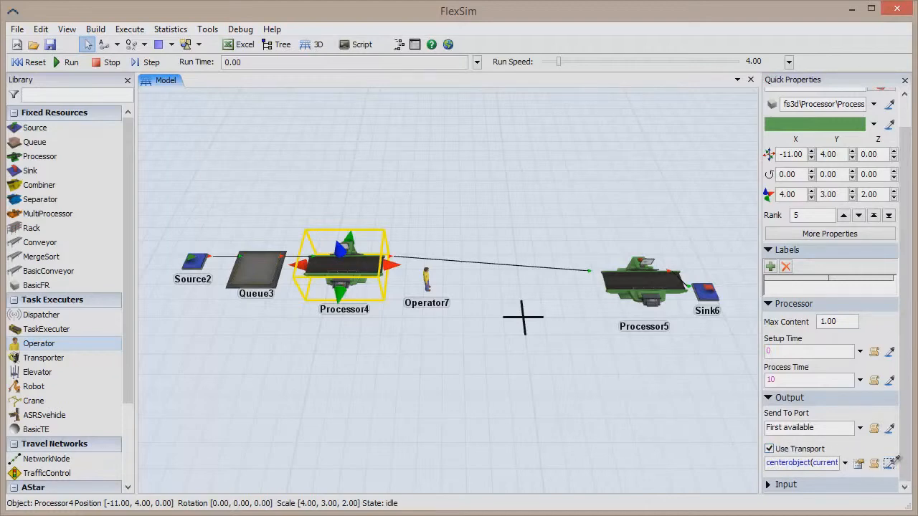
mouse_move(426, 279)
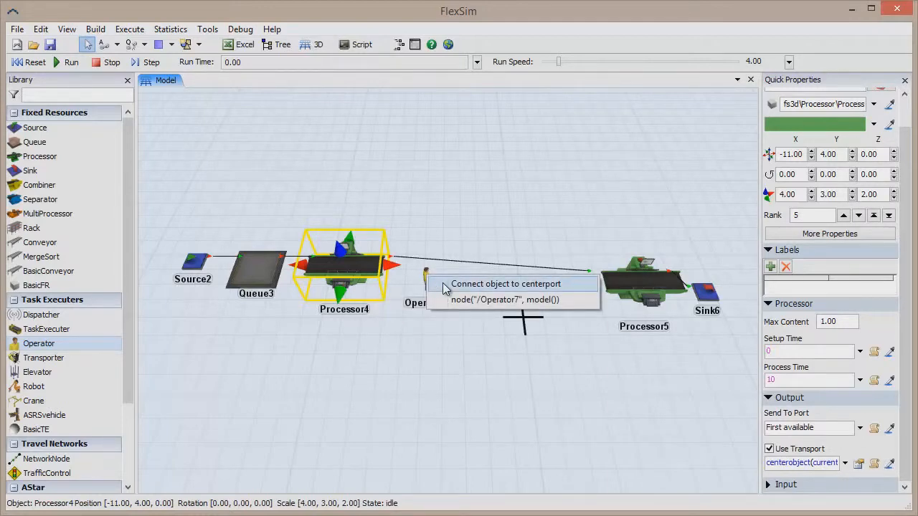
mouse_move(466, 291)
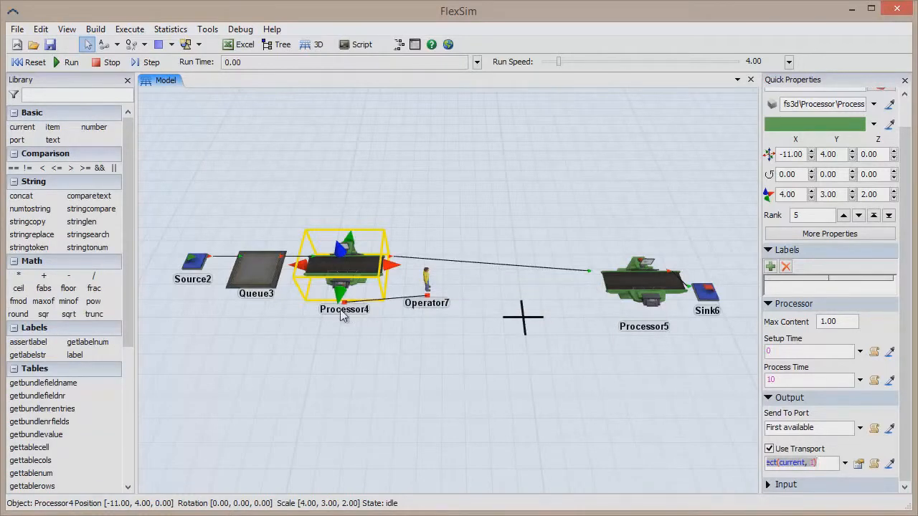
mouse_move(849, 449)
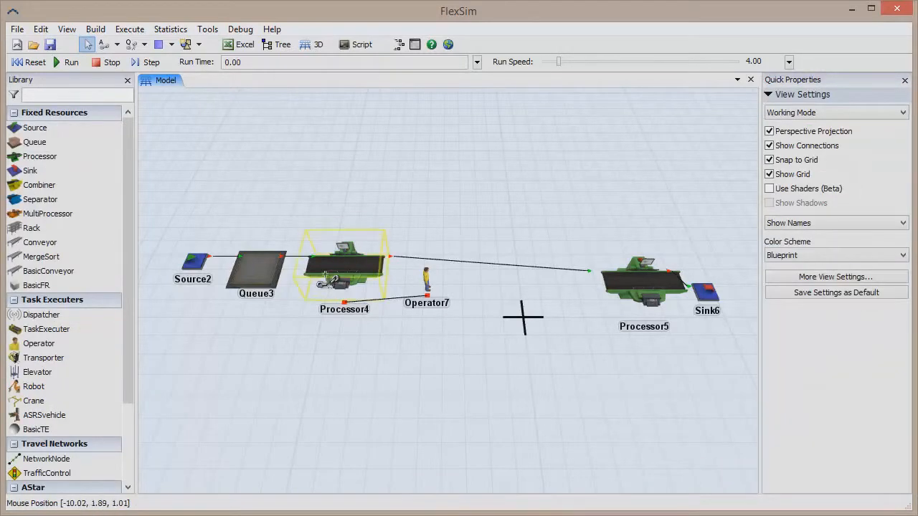
click(426, 279)
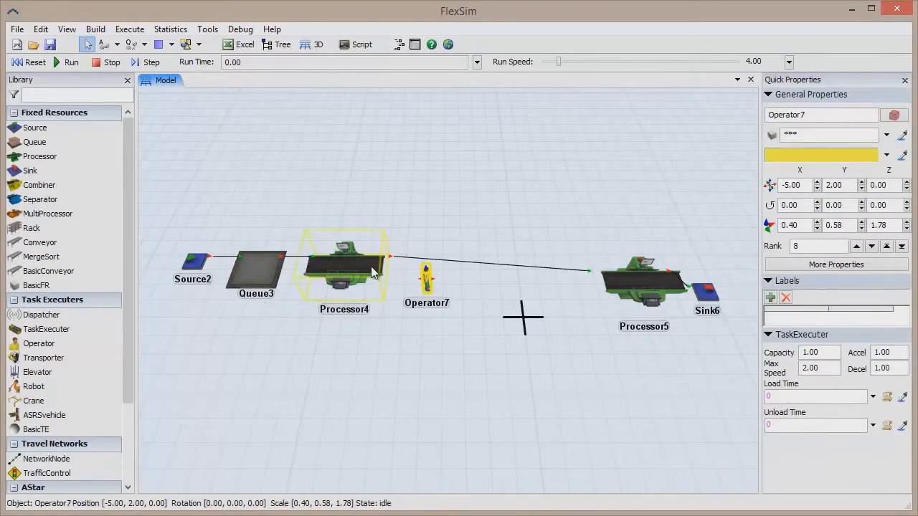
click(343, 265)
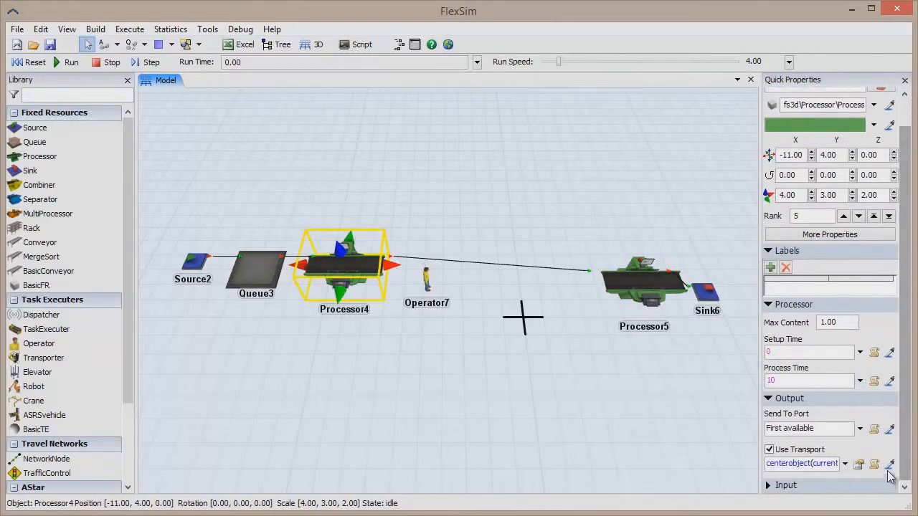
mouse_move(443, 295)
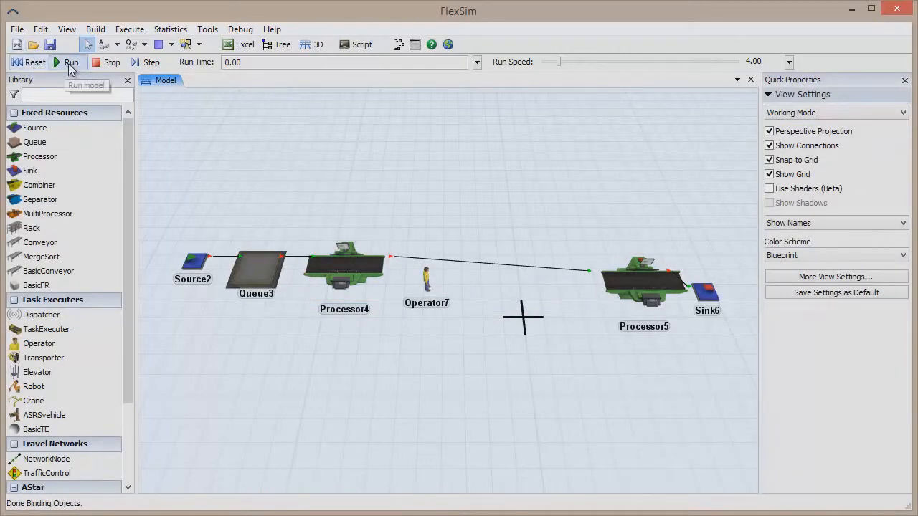
Run the simulation and check Processor4's status while Operator7 transports items
click(70, 63)
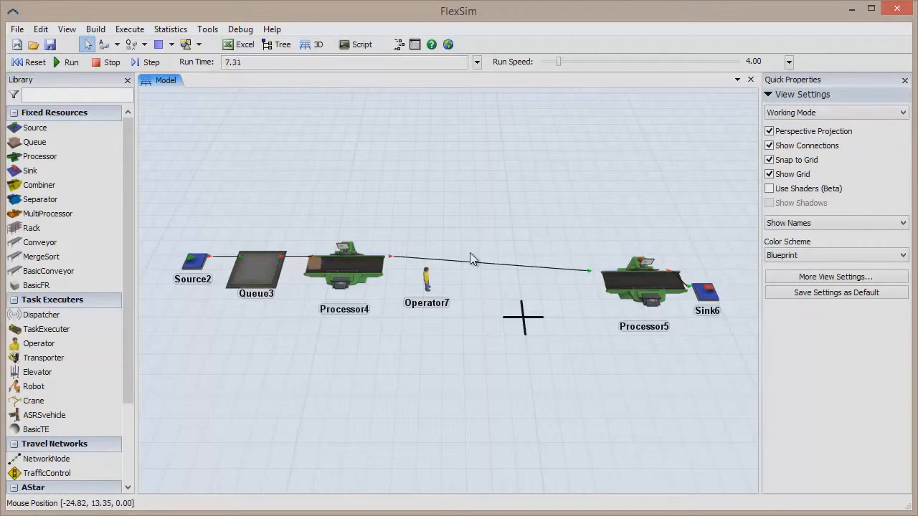
click(344, 266)
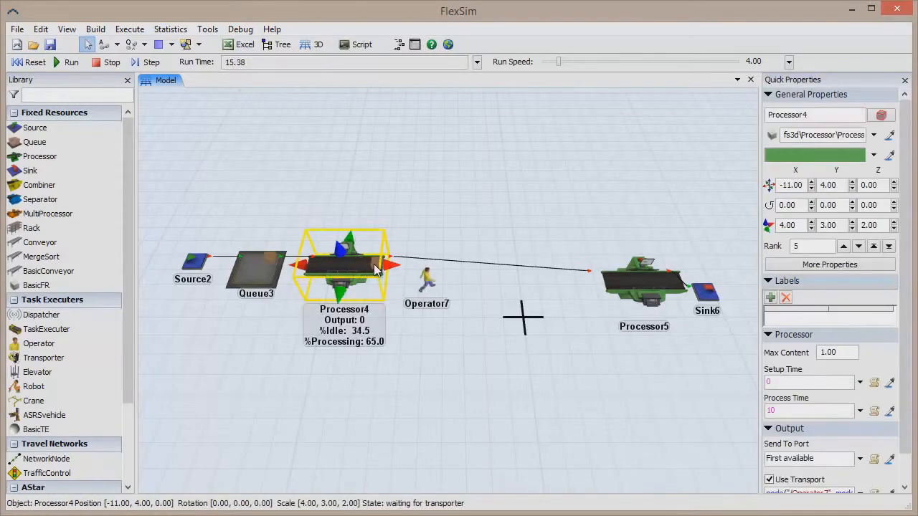